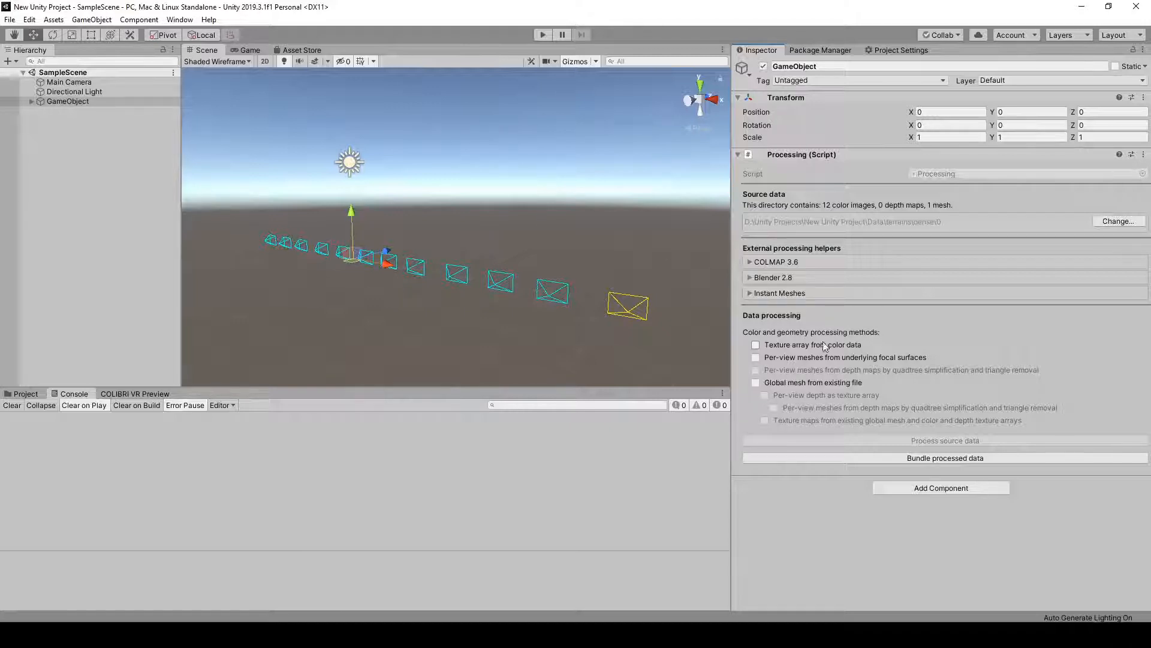
{"action": "mouse_move", "coordinate": [814, 345]}
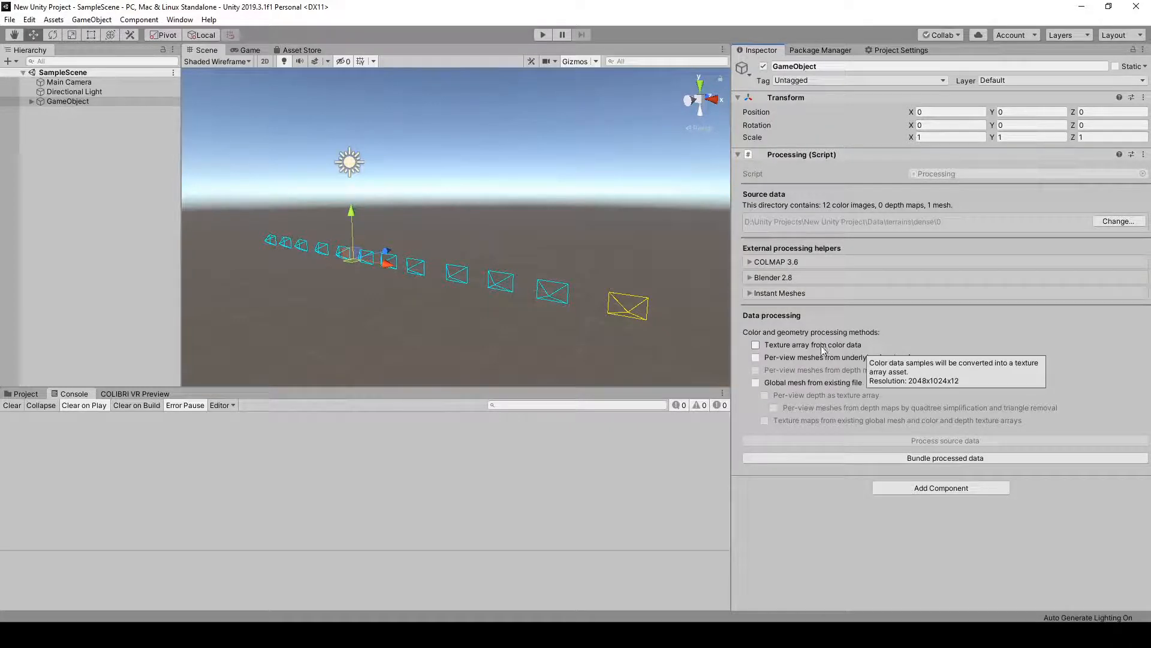
- Enable texture array from color data, global mesh from existing file, and per-view depth as texture array
{"action": "left_click", "coordinate": [756, 346]}
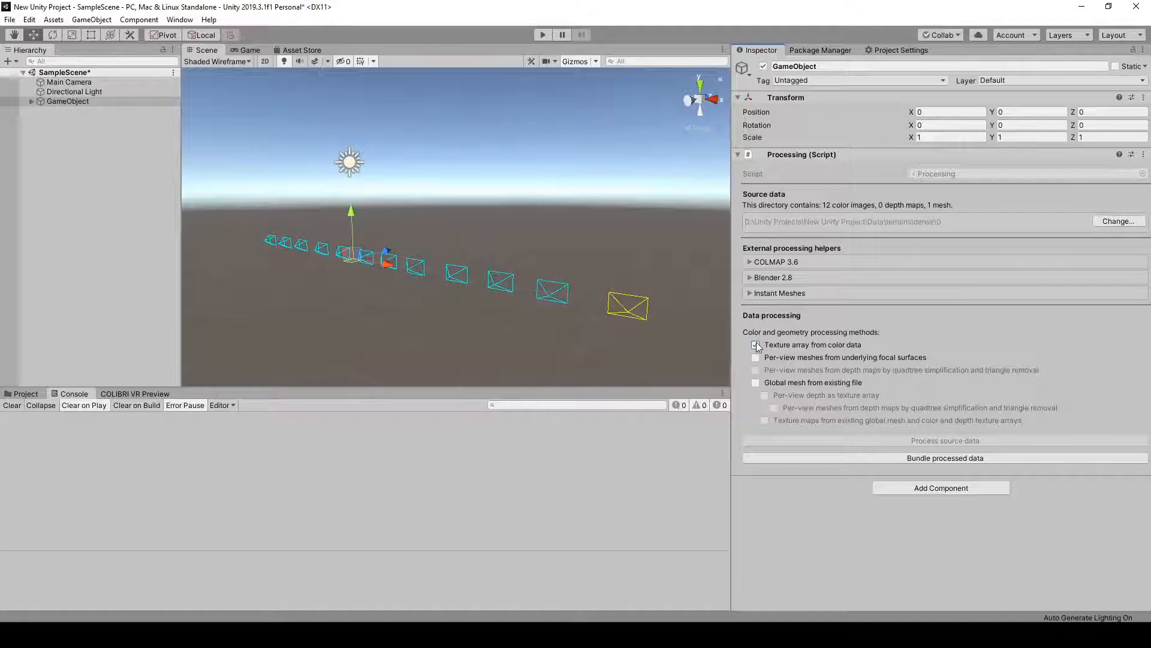
{"action": "left_click", "coordinate": [756, 344]}
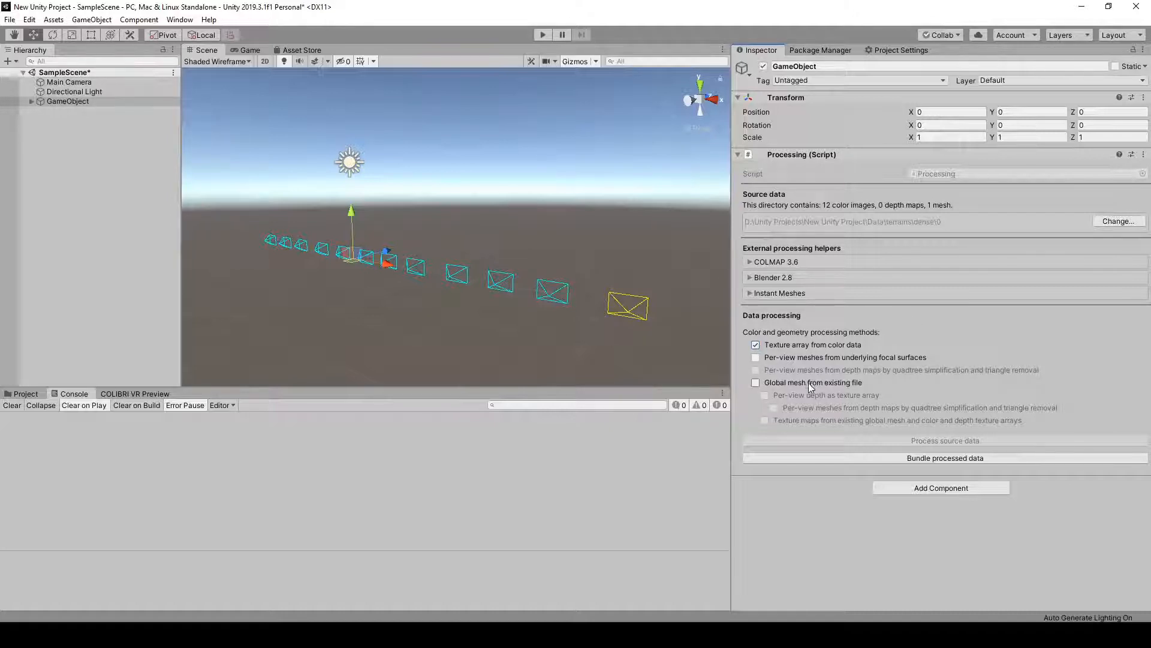
{"action": "mouse_move", "coordinate": [756, 383]}
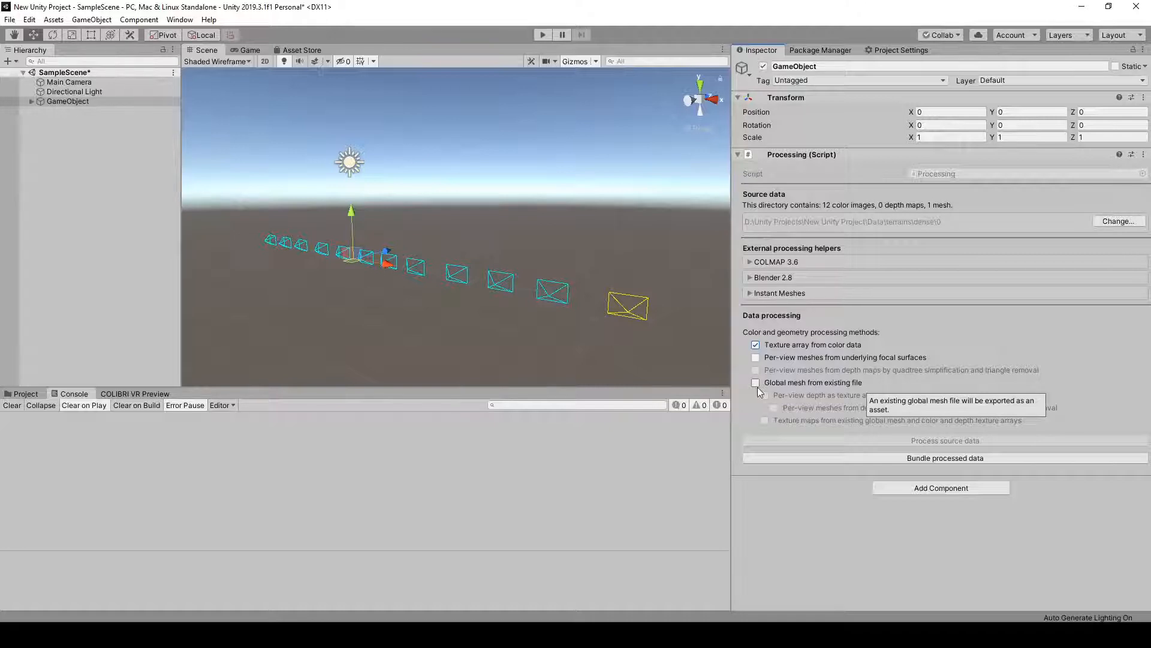
{"action": "left_click", "coordinate": [755, 382]}
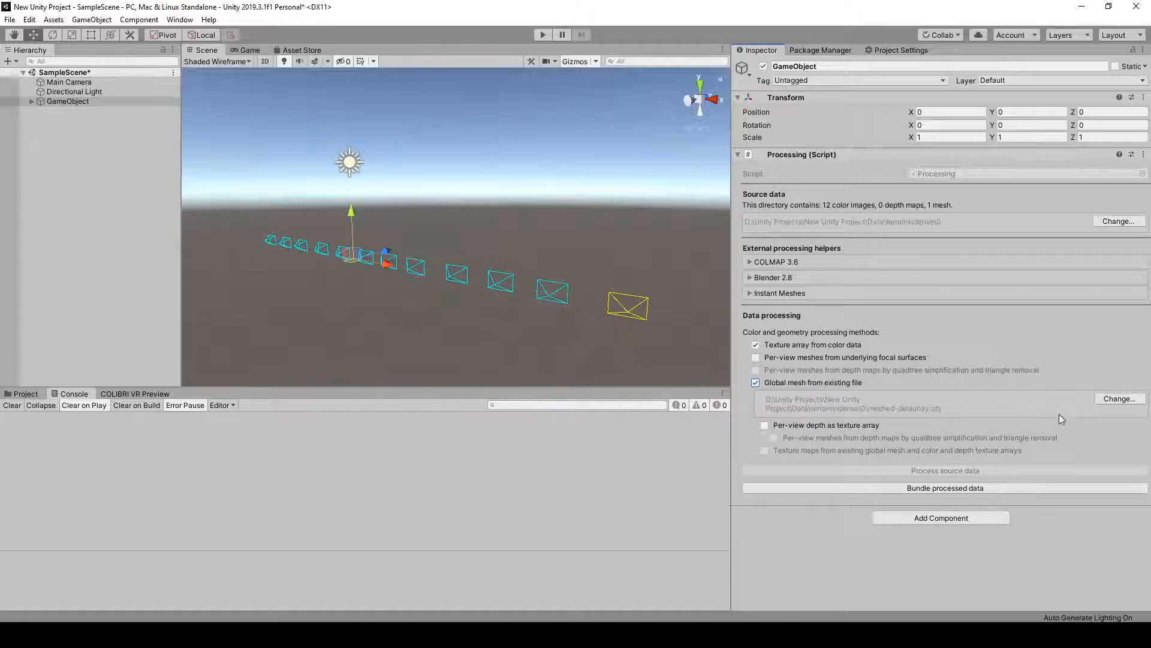
{"action": "mouse_move", "coordinate": [915, 418]}
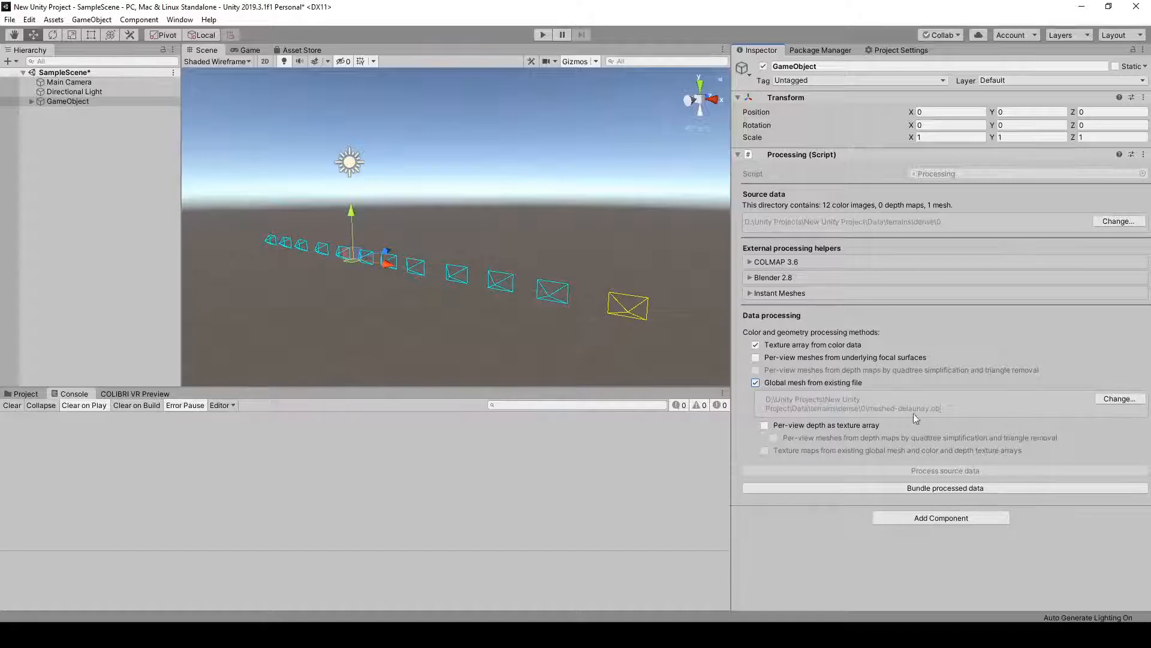
{"action": "mouse_move", "coordinate": [968, 405]}
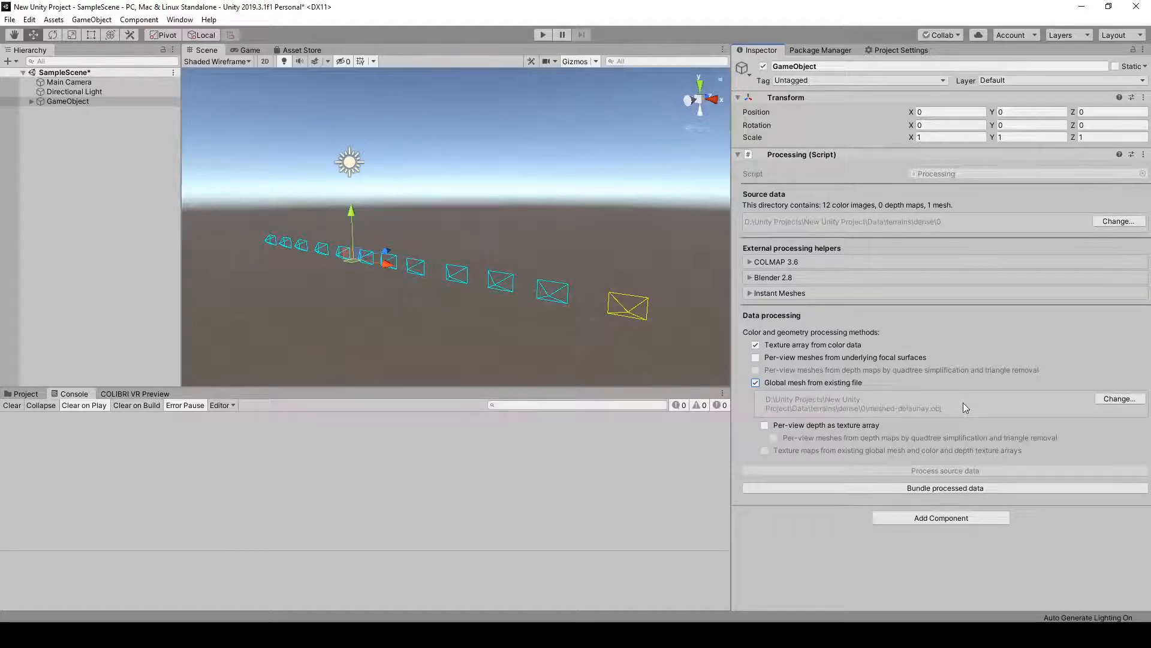
{"action": "mouse_move", "coordinate": [837, 433]}
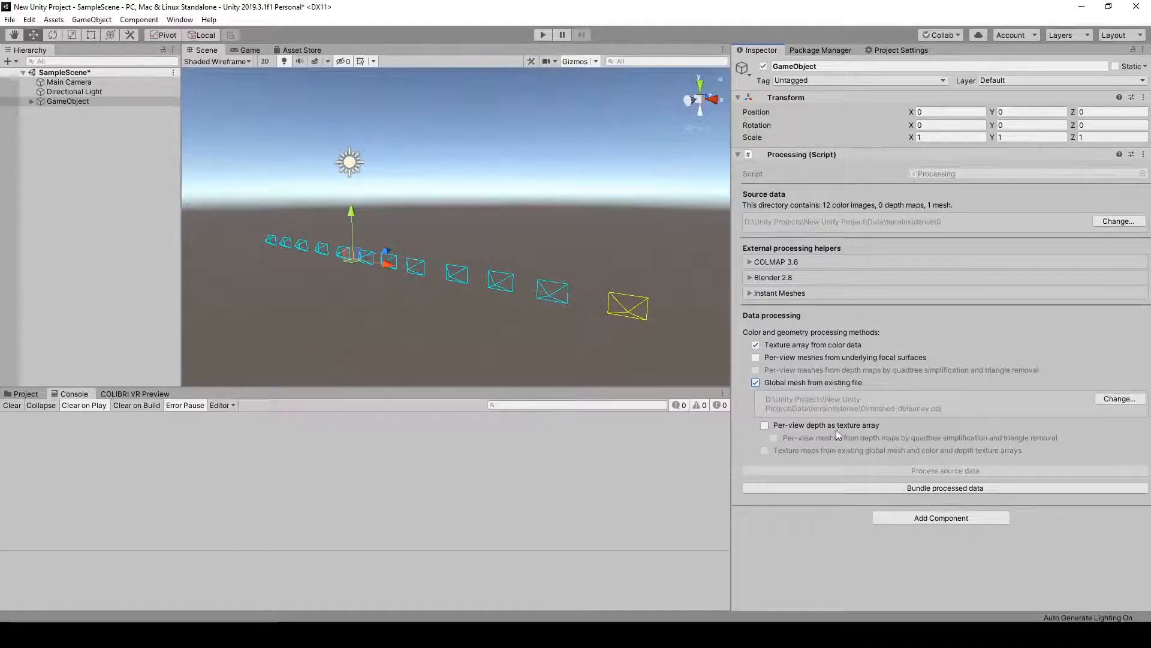
{"action": "mouse_move", "coordinate": [840, 433]}
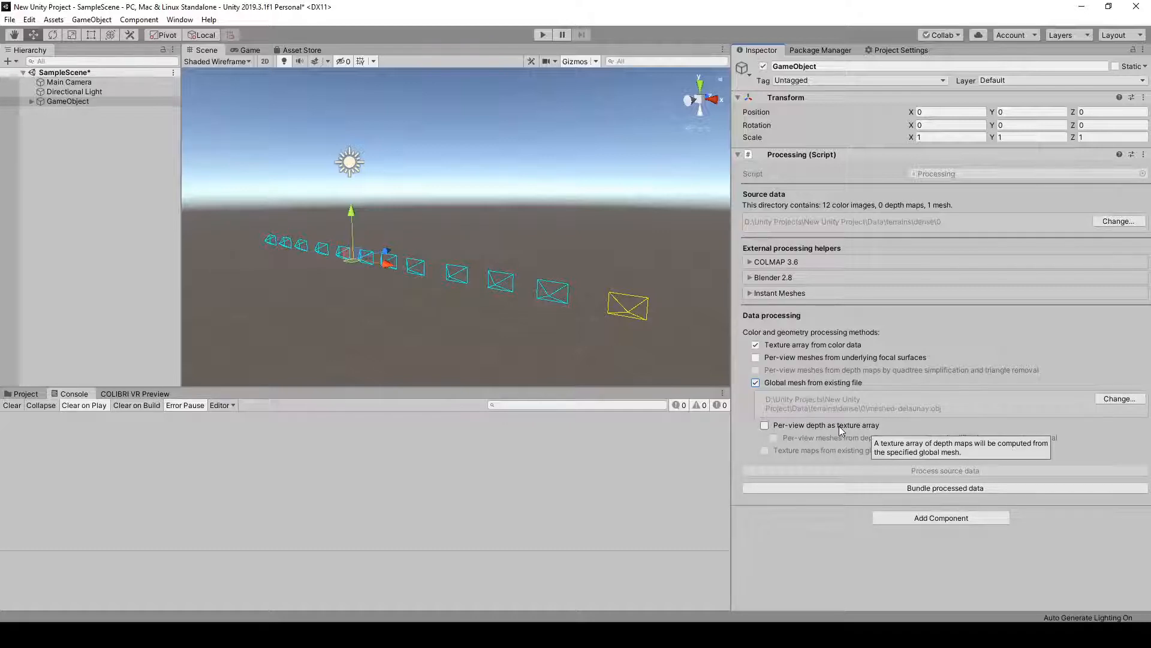
{"action": "left_click", "coordinate": [764, 425]}
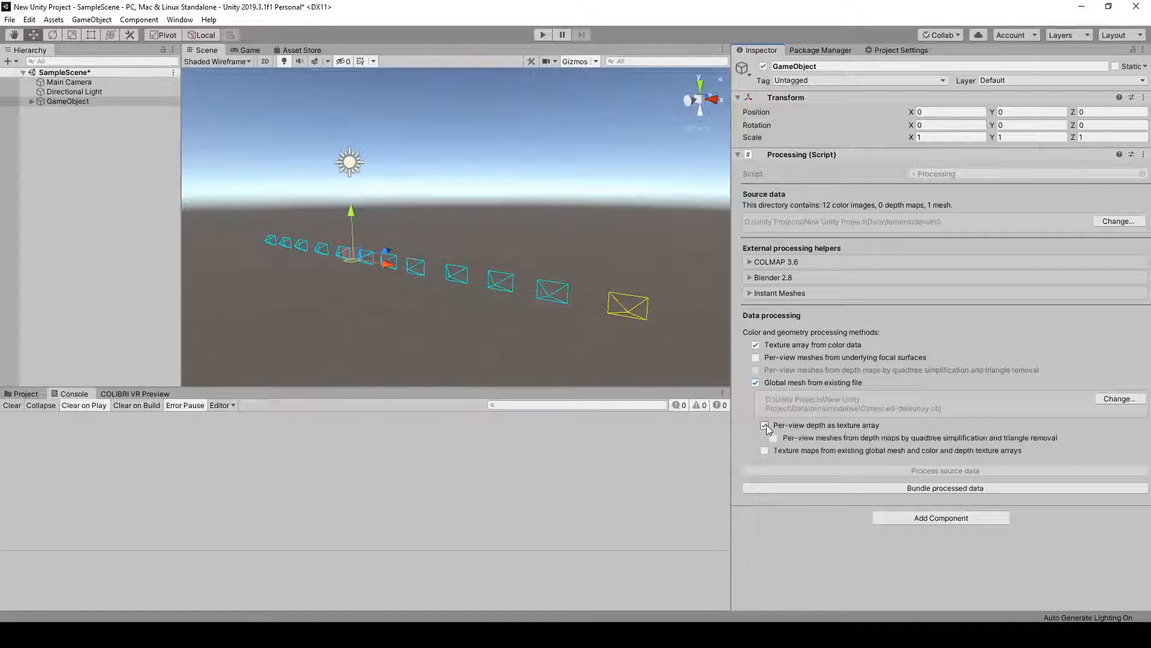
{"action": "left_click", "coordinate": [765, 424]}
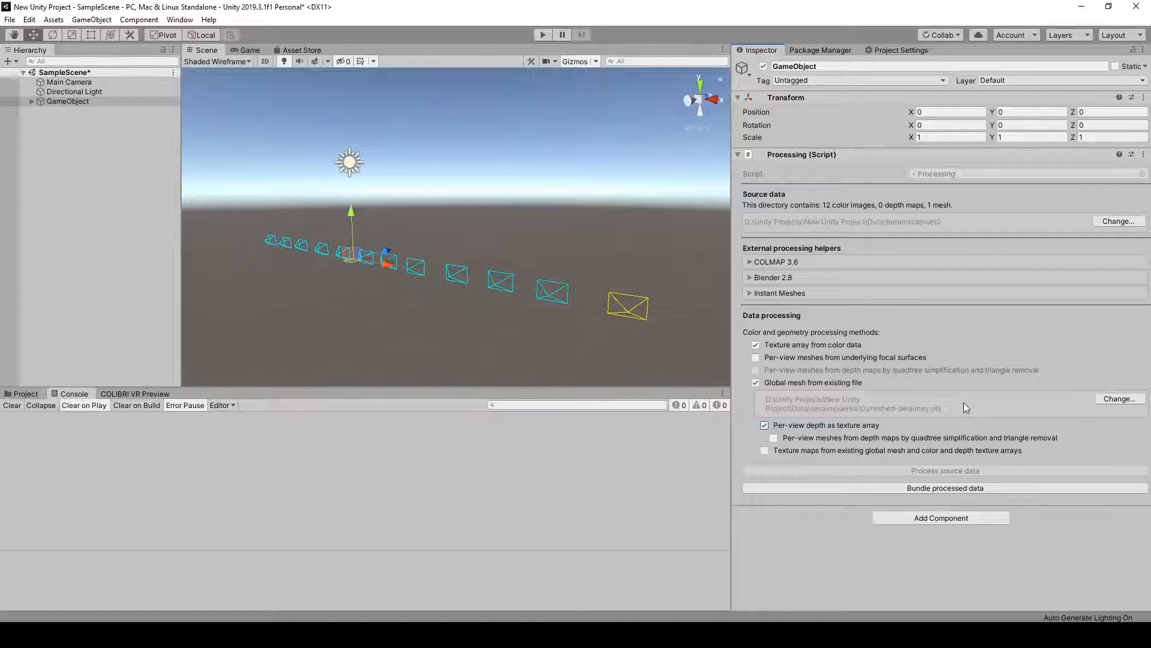
{"action": "mouse_move", "coordinate": [422, 5]}
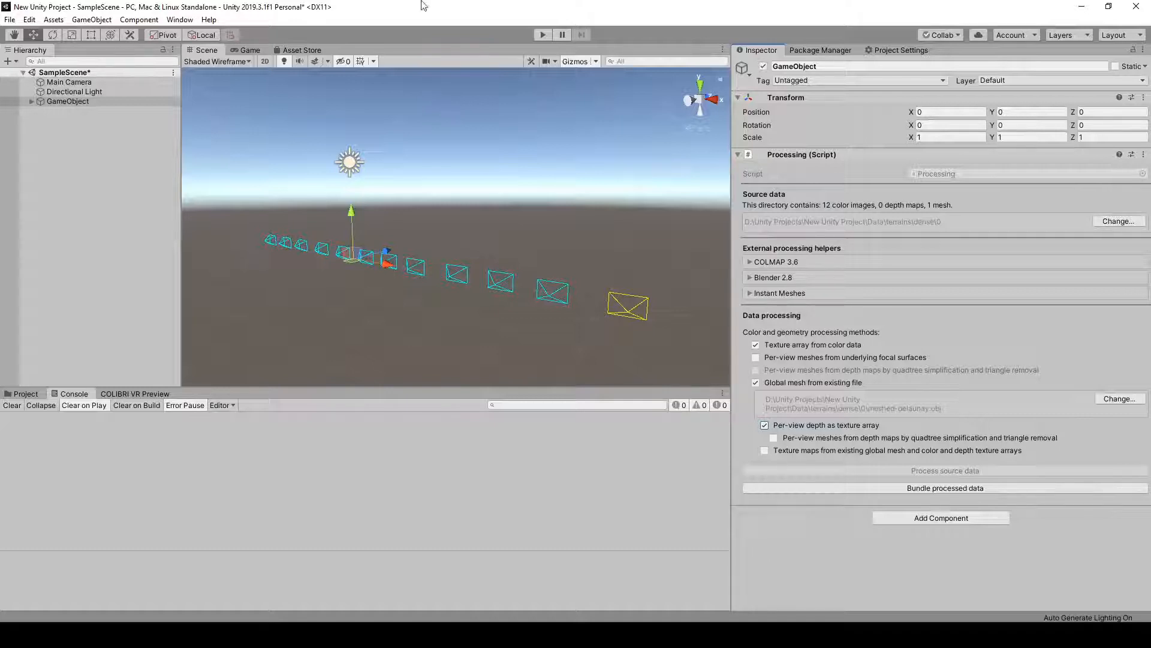
- Run Process source data and confirm output into the processed_data folder
{"action": "left_click", "coordinate": [542, 35]}
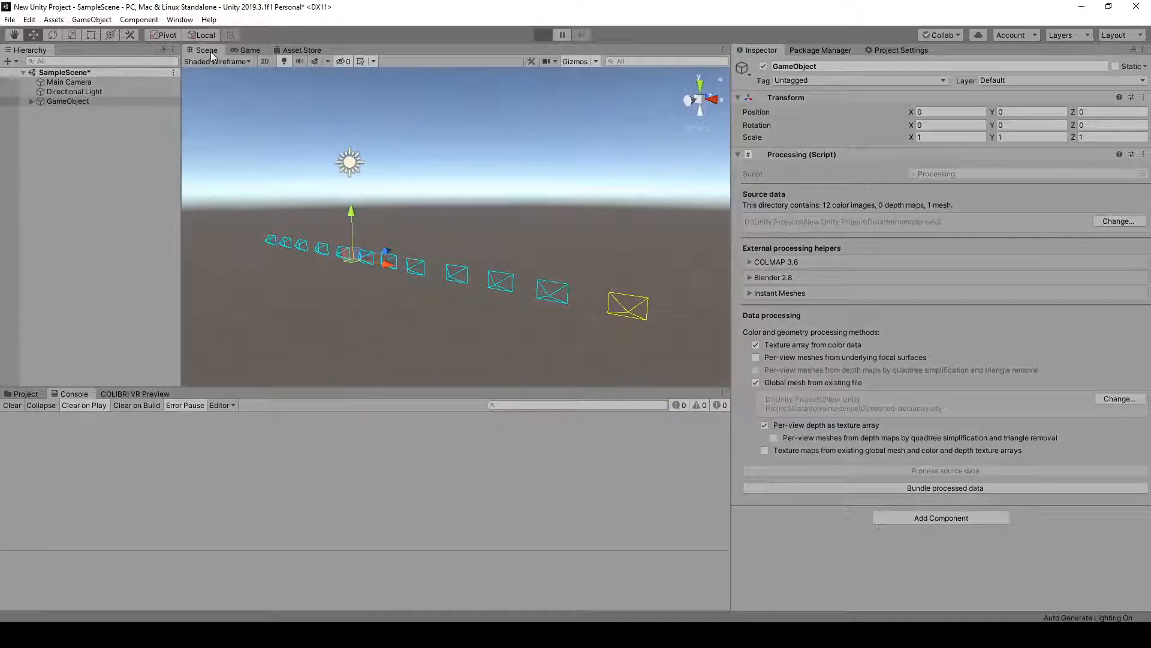
{"action": "left_click", "coordinate": [542, 35]}
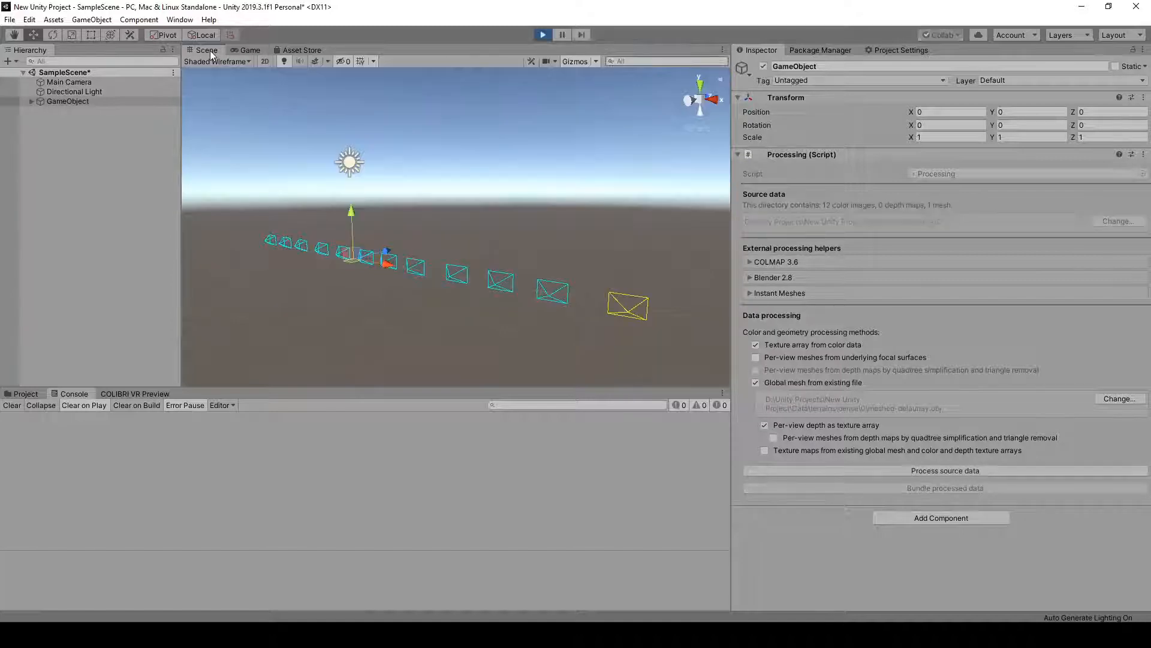
{"action": "left_click", "coordinate": [945, 470]}
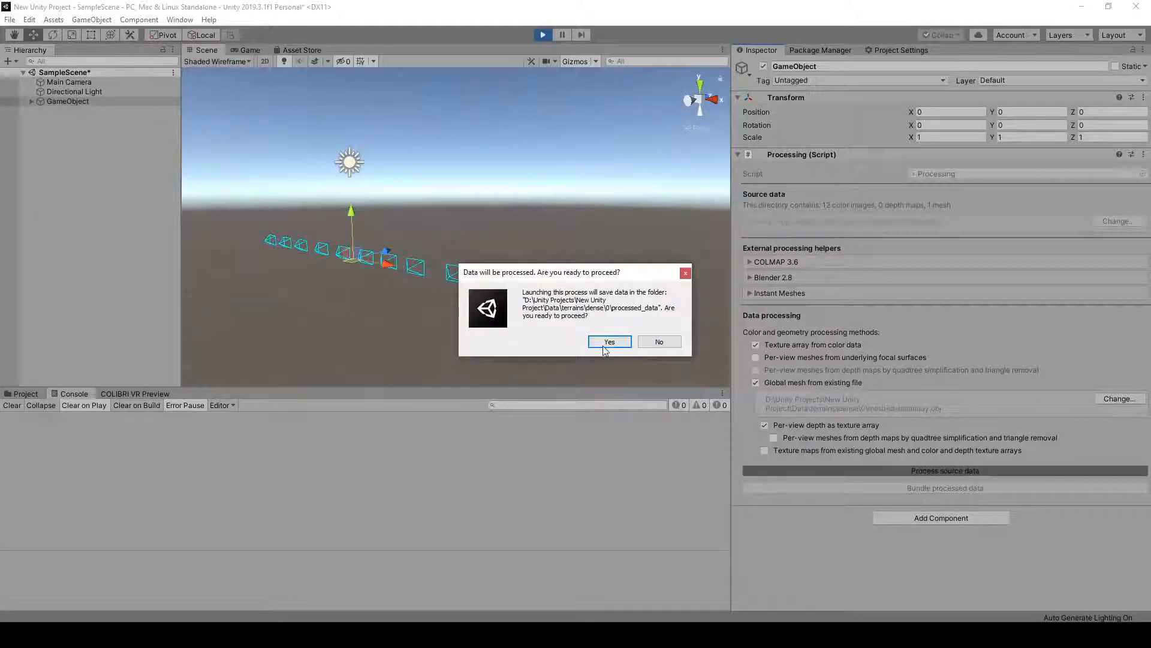
{"action": "left_click", "coordinate": [609, 341]}
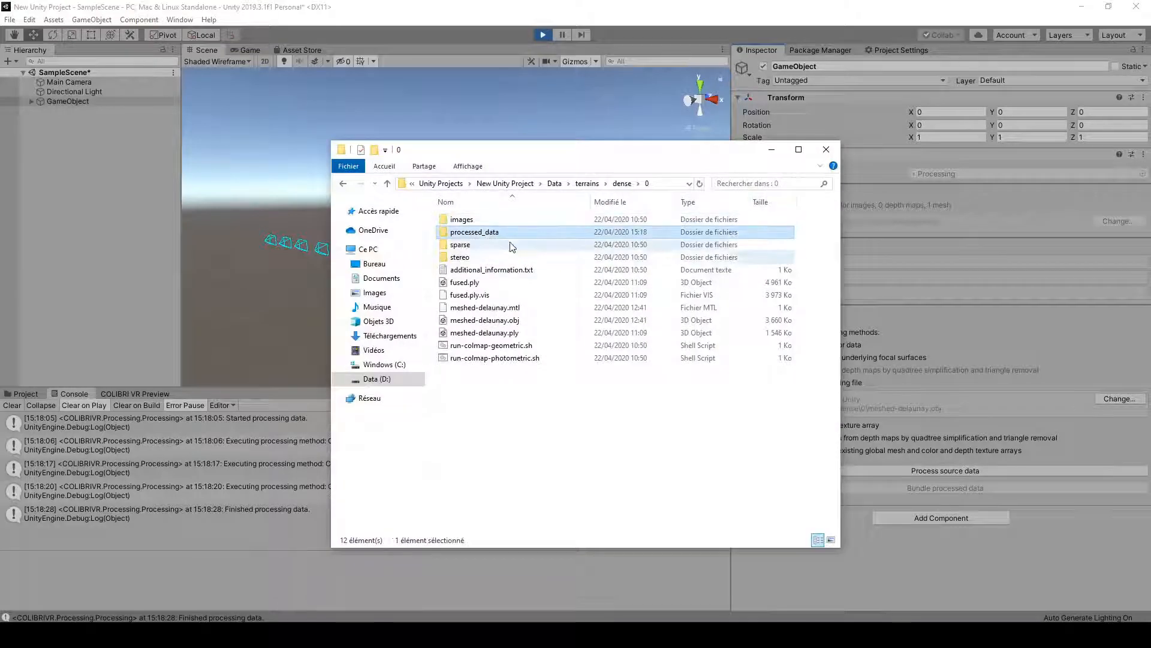
- Check the processed_data folder contents in File Explorer and close it
{"action": "double_click", "coordinate": [473, 232]}
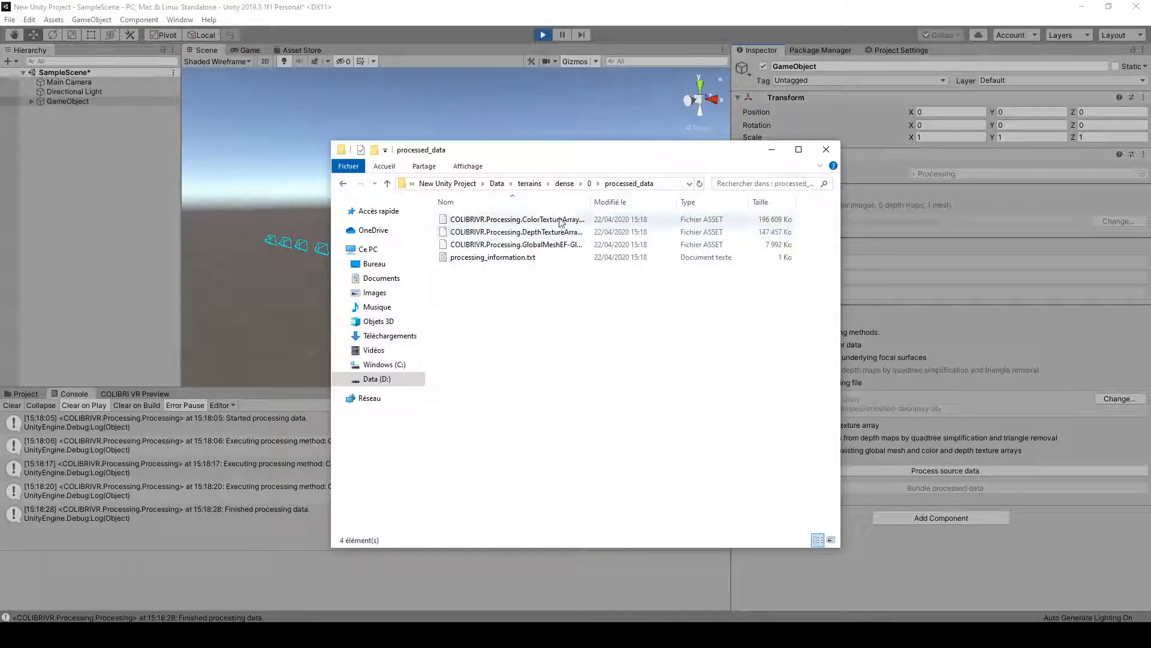
{"action": "left_click", "coordinate": [825, 148]}
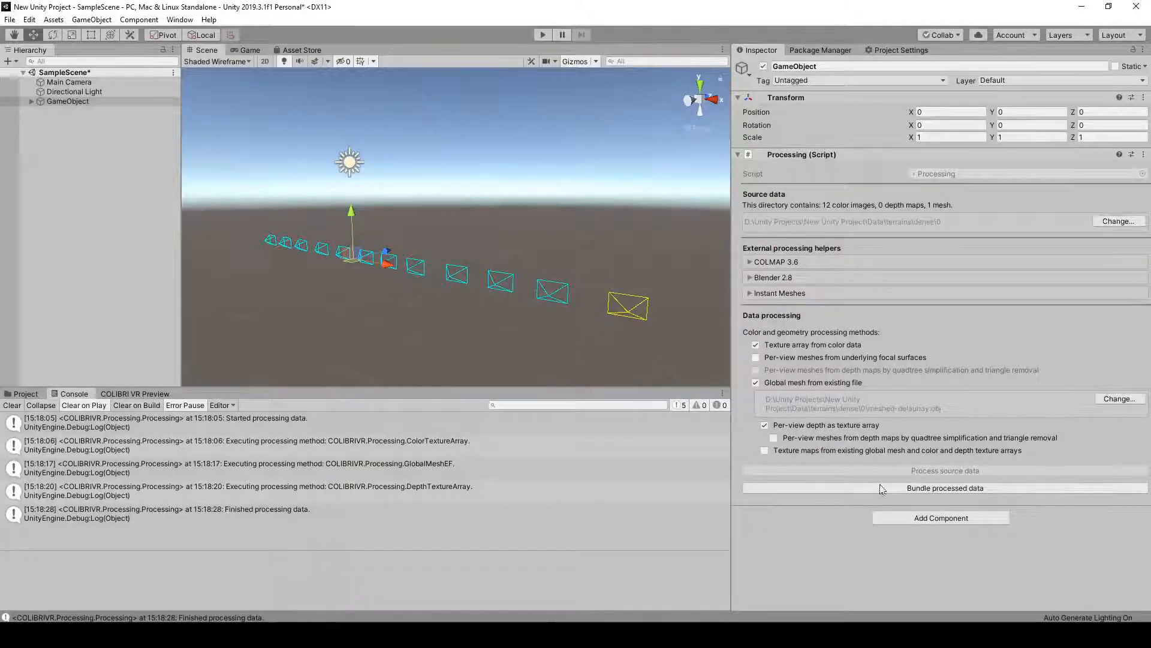
- Bundle the processed data, overwriting the existing asset bundle, and show the capture's data folder
{"action": "left_click", "coordinate": [944, 488]}
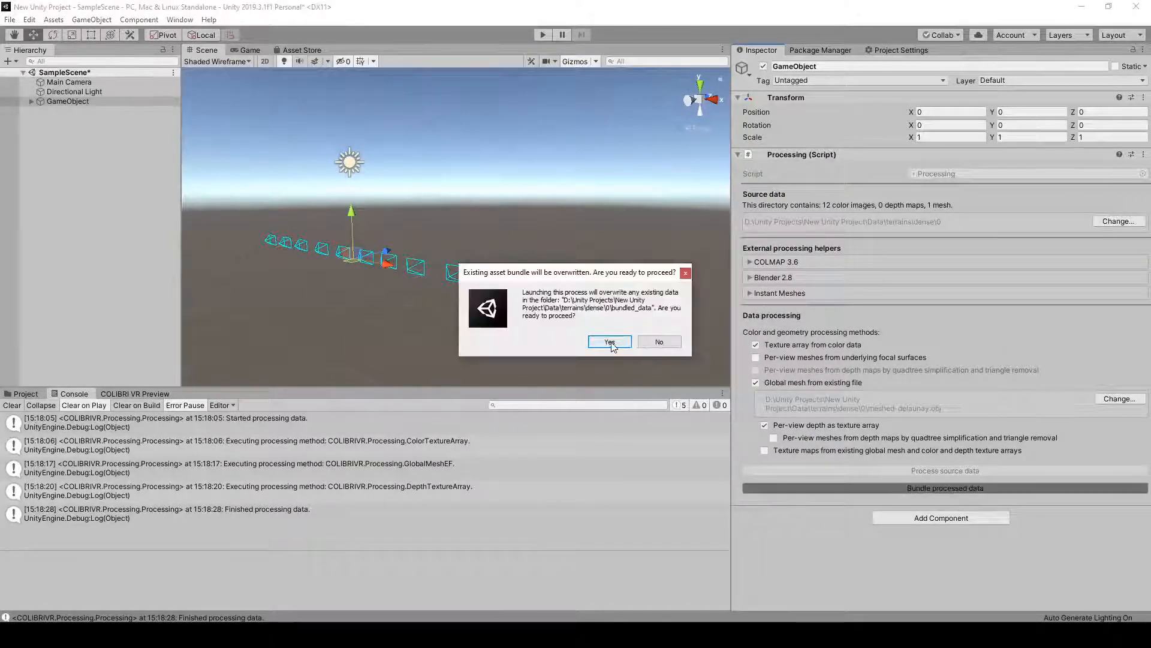
{"action": "left_click", "coordinate": [609, 342]}
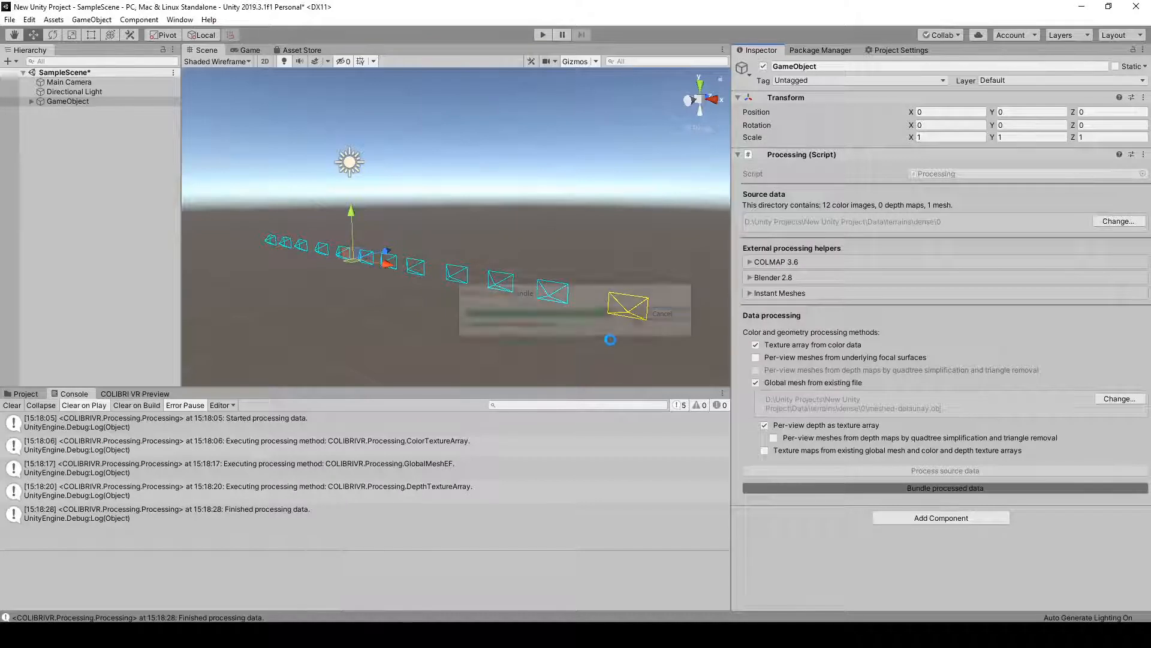
{"action": "left_click", "coordinate": [662, 313]}
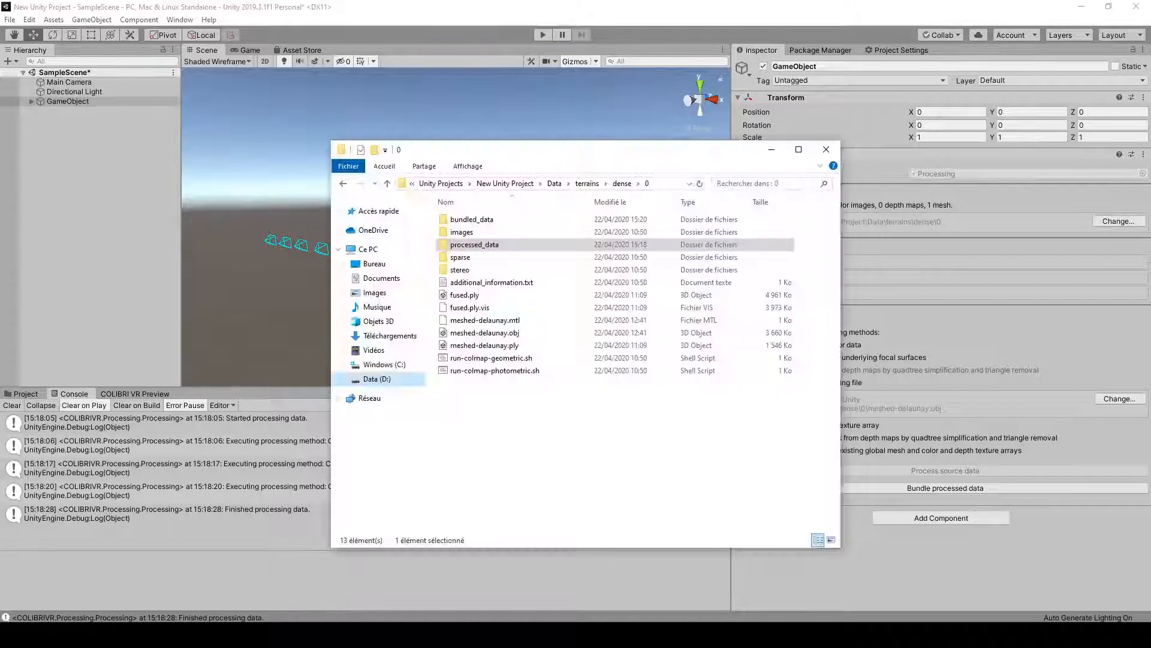
- View the bundled_data and bundlename files with manifests, then close File Explorer
{"action": "left_click", "coordinate": [471, 218]}
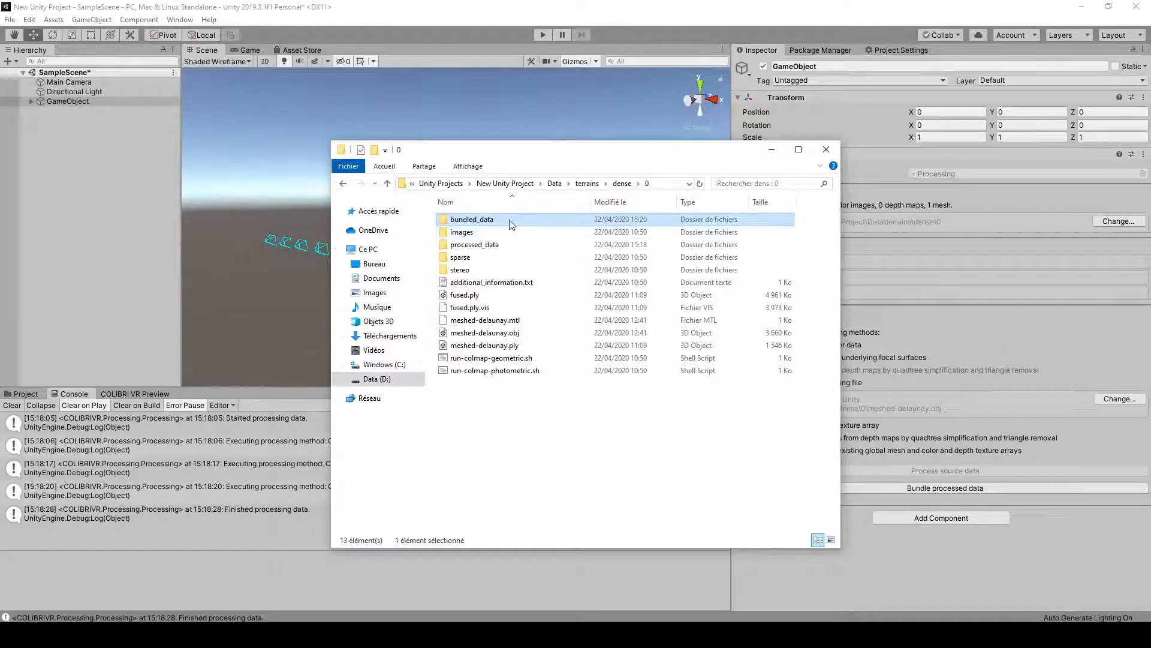
{"action": "double_click", "coordinate": [472, 219]}
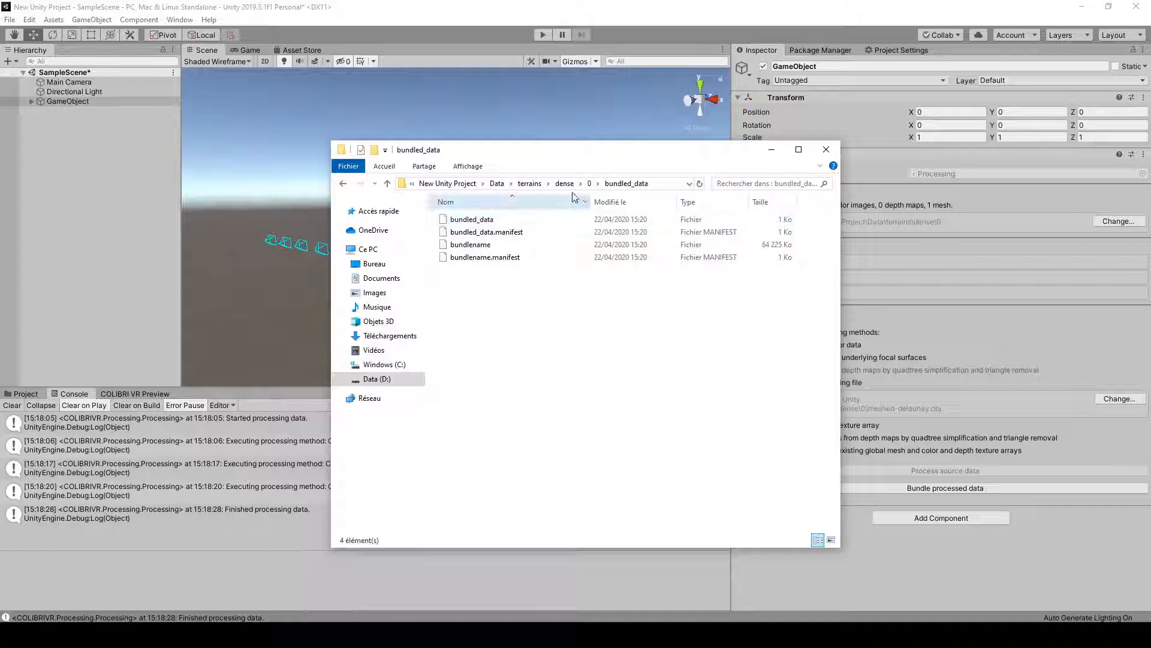
{"action": "left_click", "coordinate": [825, 149]}
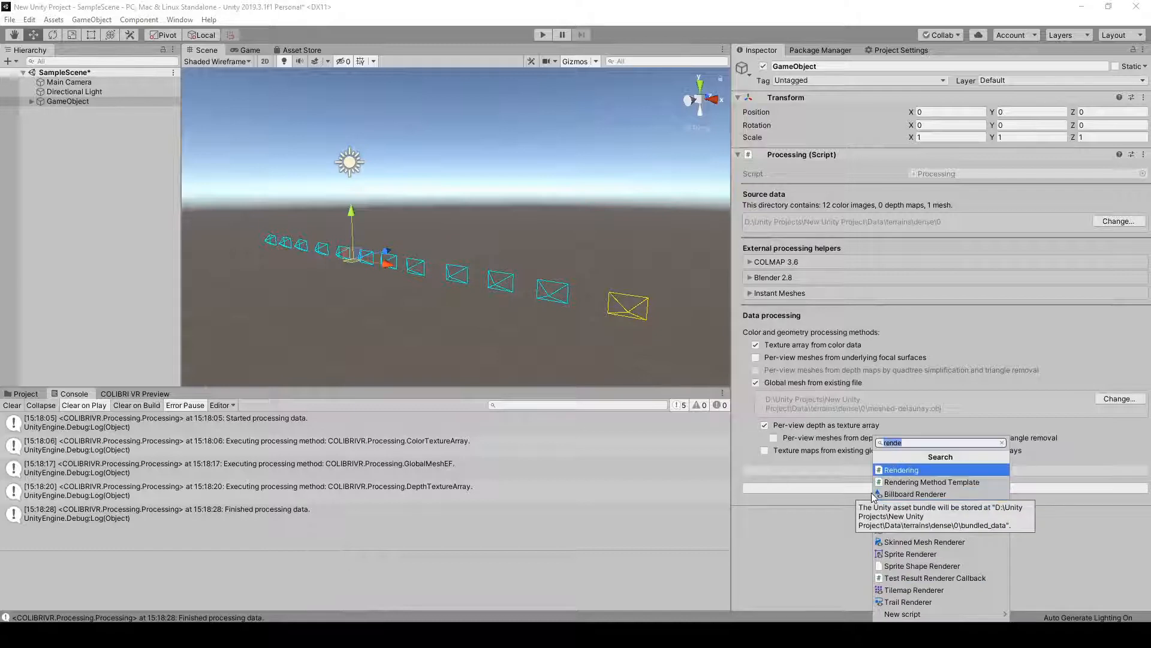
- Add the Rendering script with ULR on global mesh blending and start play mode
{"action": "left_click", "coordinate": [901, 470]}
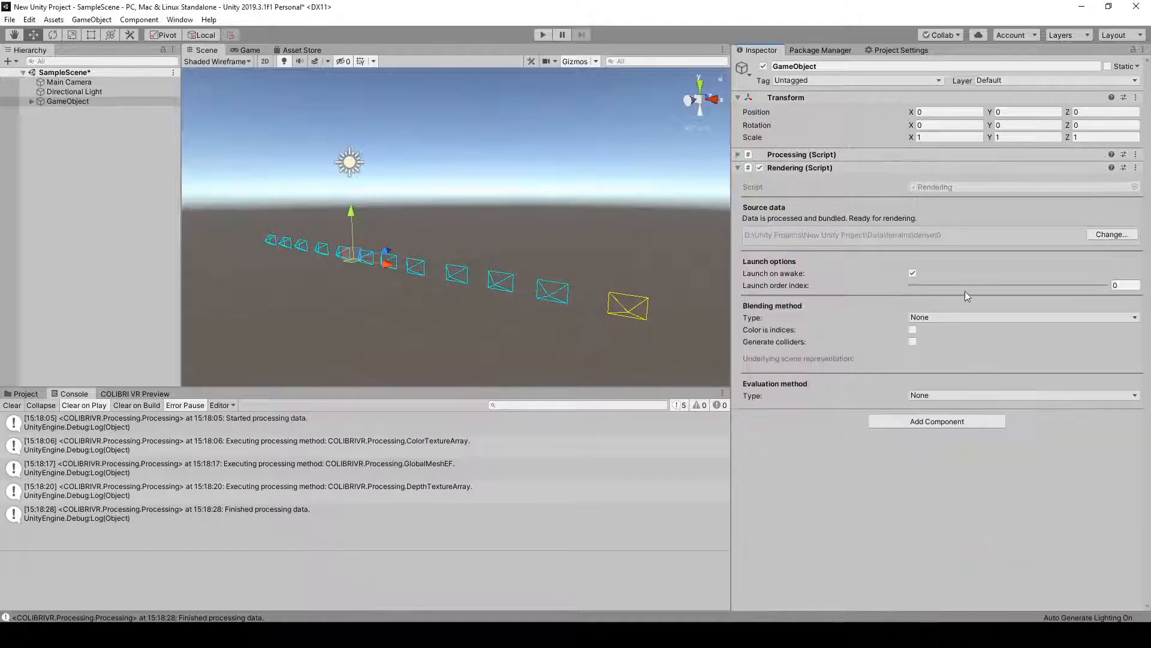
{"action": "mouse_move", "coordinate": [965, 320]}
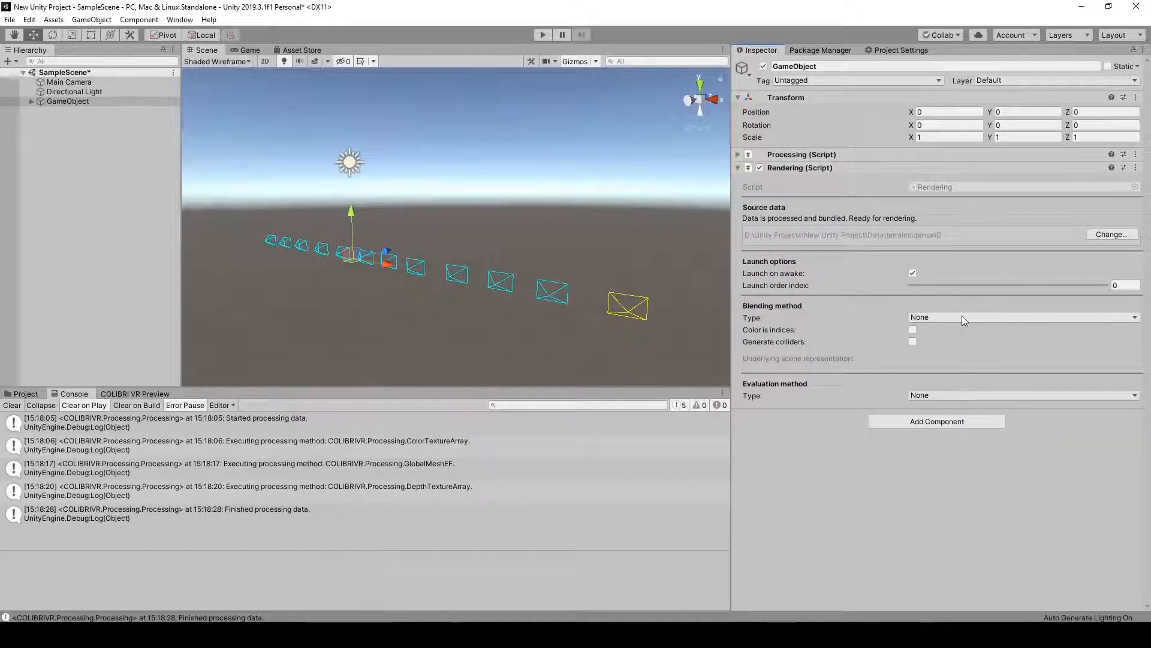
{"action": "left_click", "coordinate": [1021, 317]}
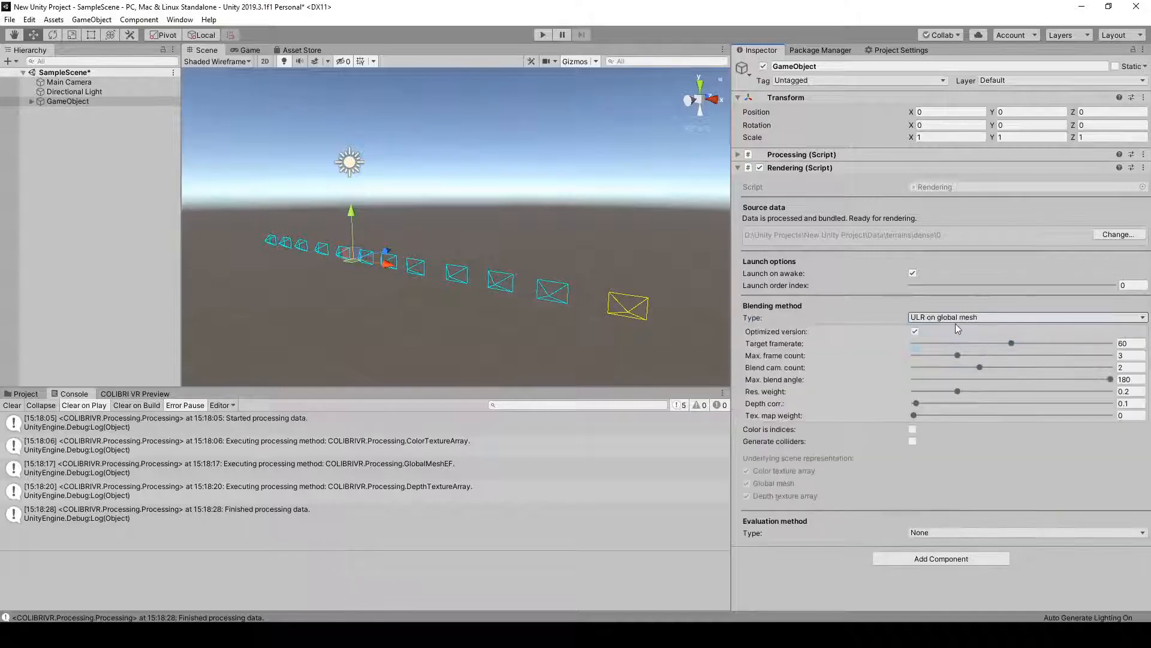
{"action": "mouse_move", "coordinate": [828, 371]}
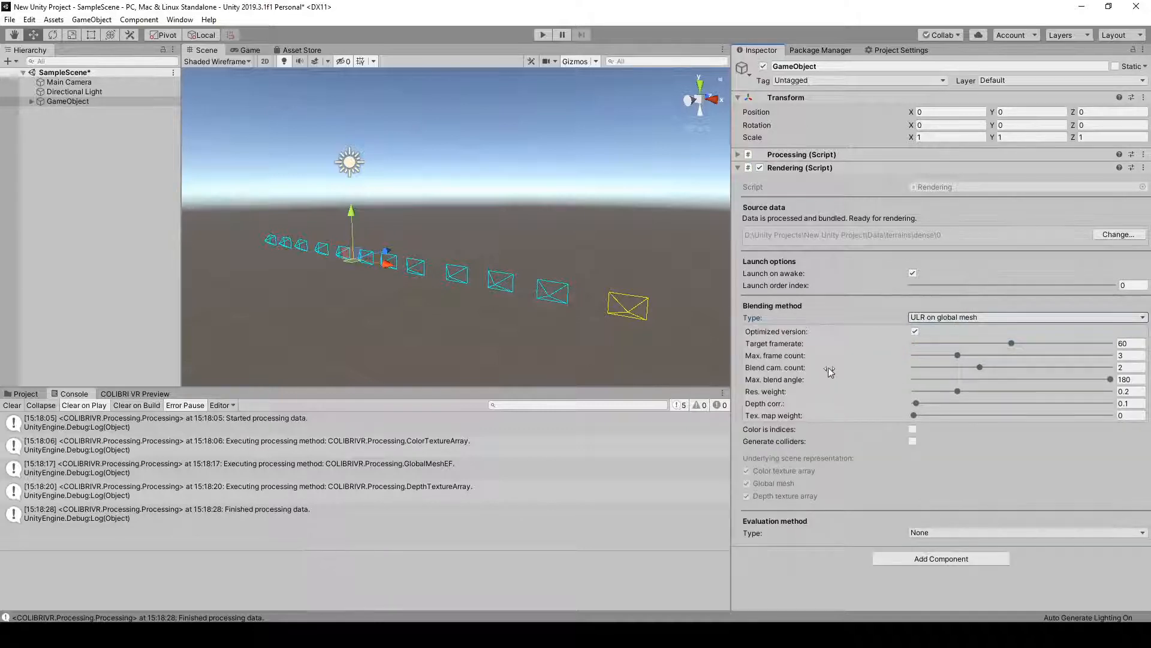
{"action": "left_click", "coordinate": [542, 35]}
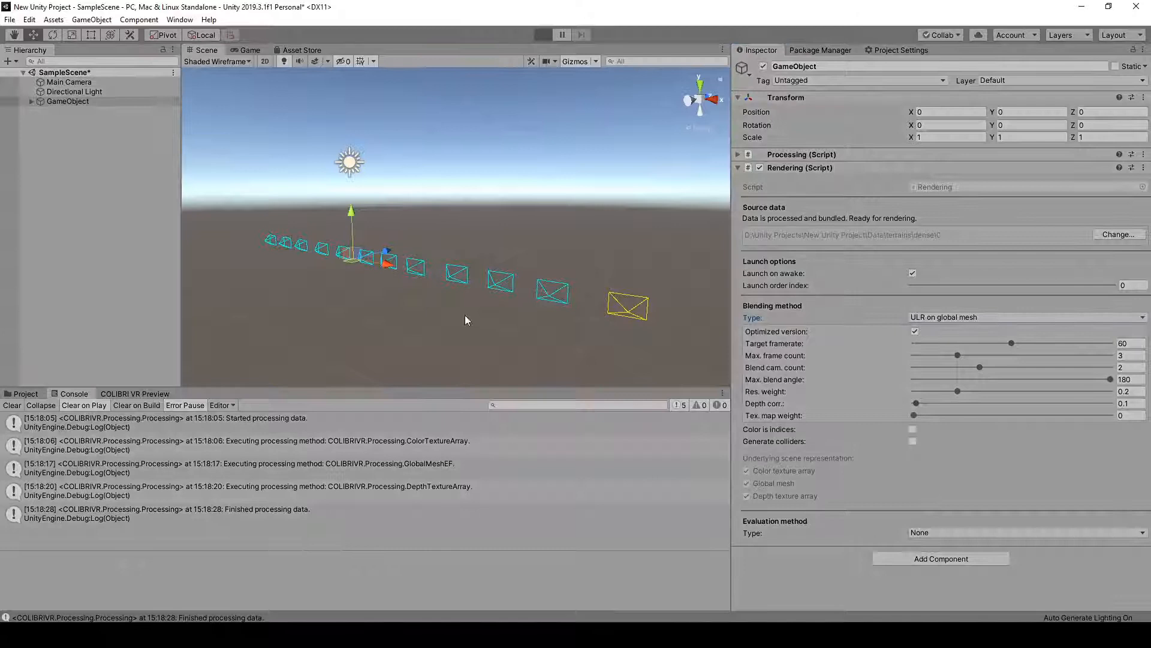
{"action": "mouse_move", "coordinate": [447, 327]}
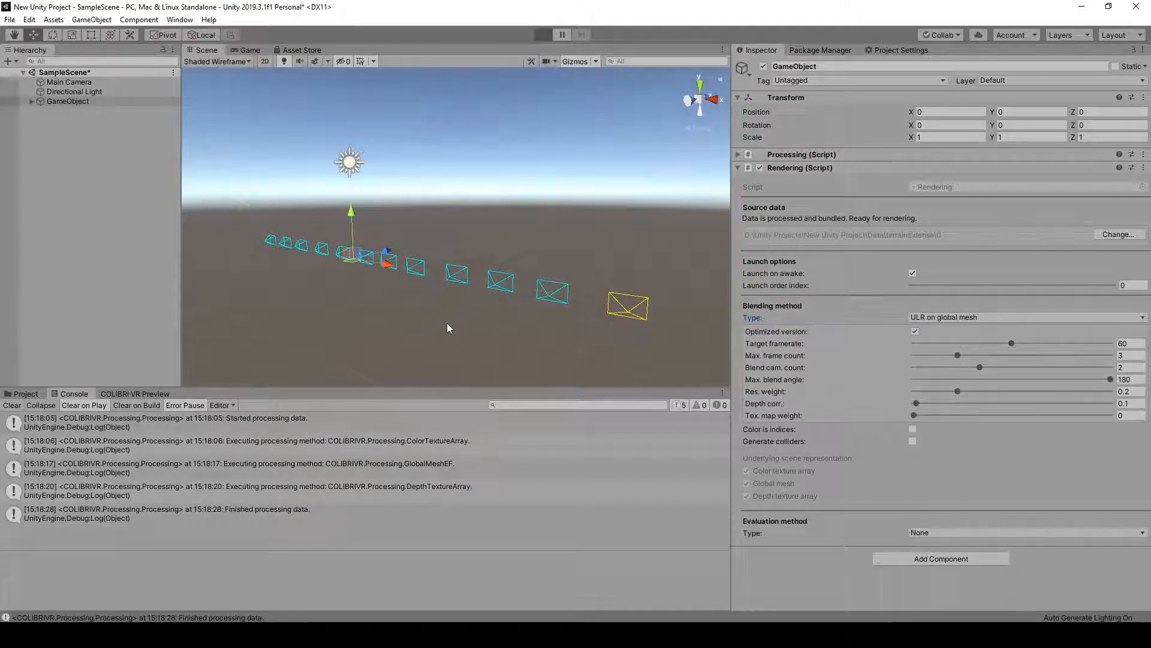
- Show rendering stats, then view the reconstructed shelf mesh in the Scene with Shaded mode
{"action": "left_click", "coordinate": [542, 35]}
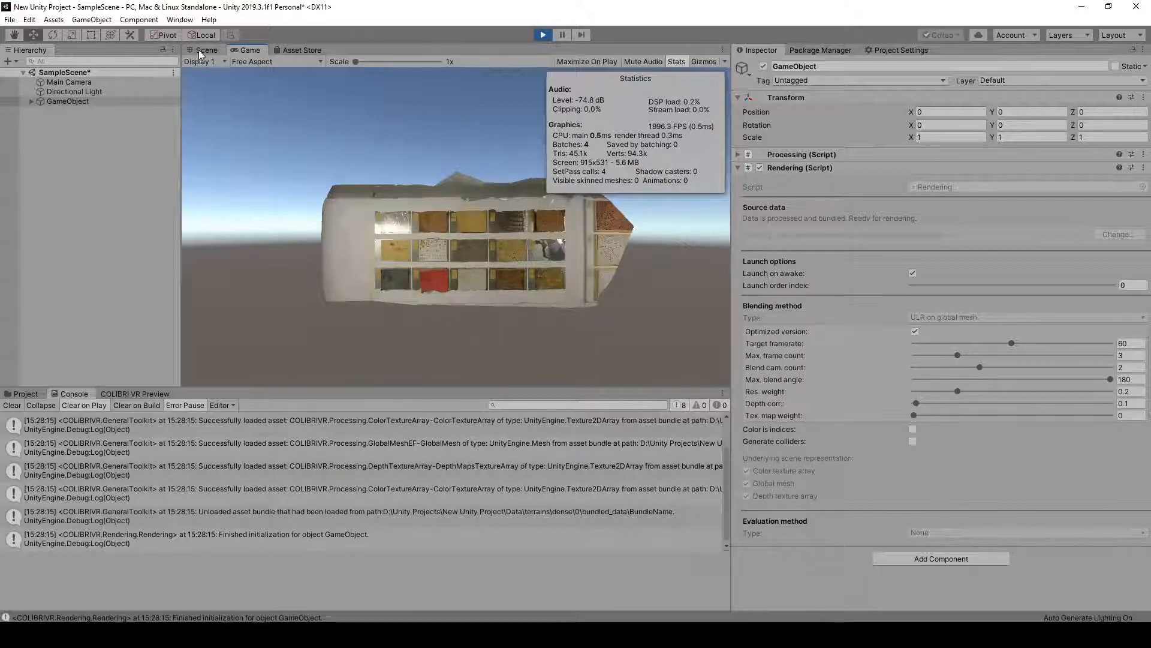
{"action": "left_click", "coordinate": [217, 61]}
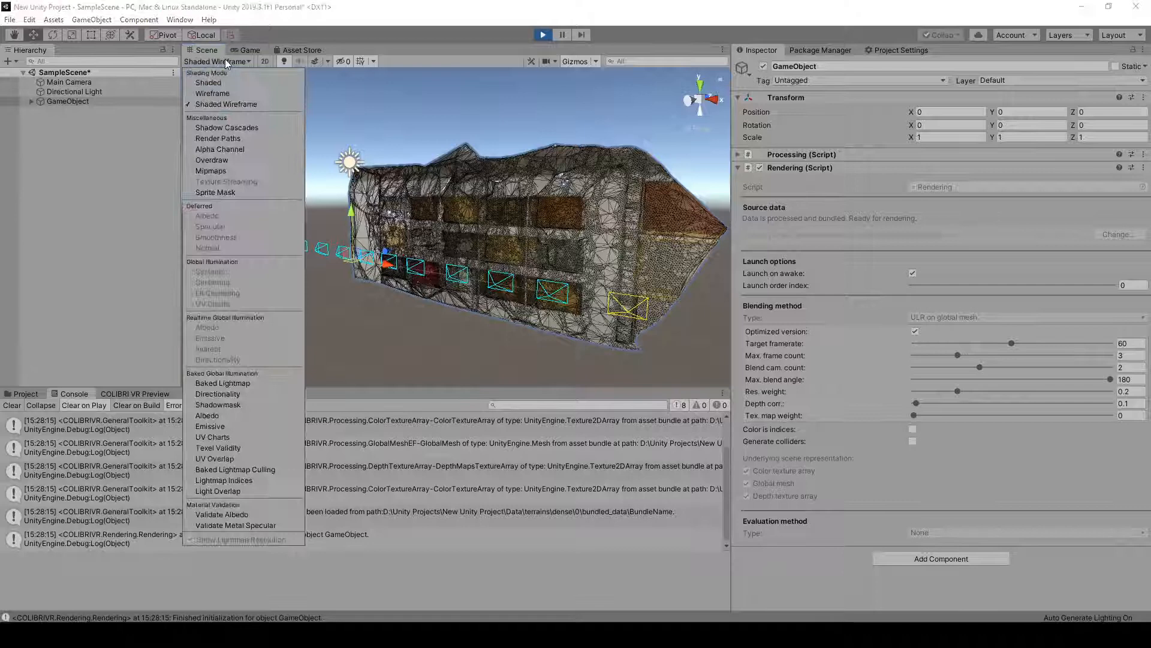
{"action": "left_click", "coordinate": [209, 83]}
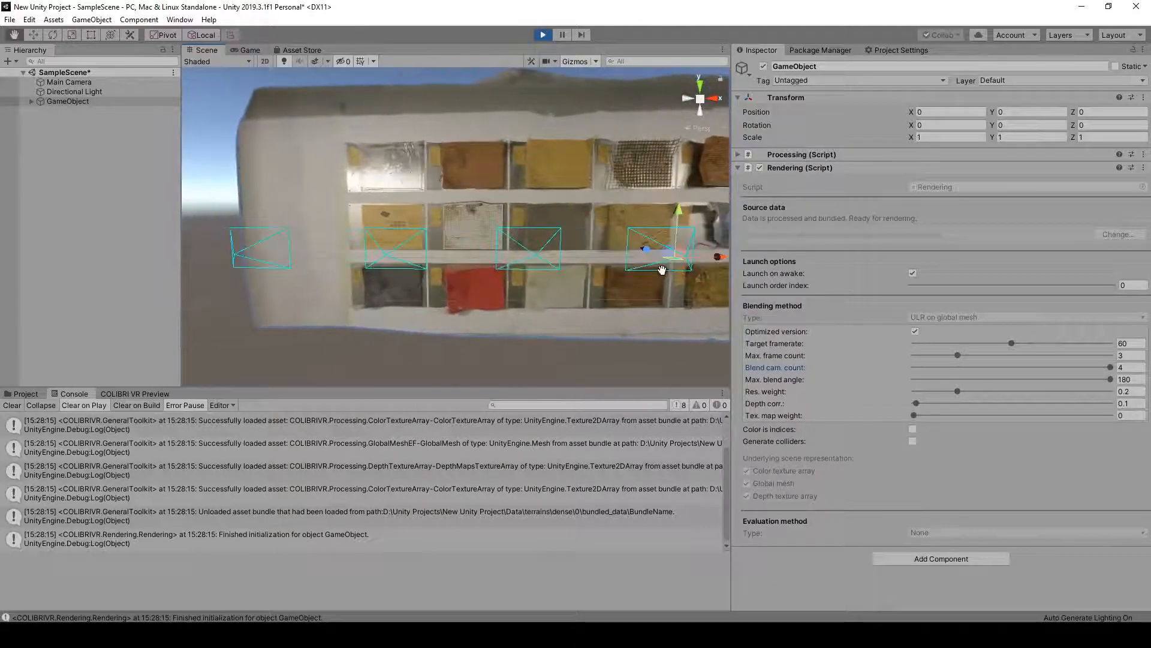
- Stop play mode before repositioning and rescaling GameObject for VR rendering
{"action": "left_click", "coordinate": [542, 35]}
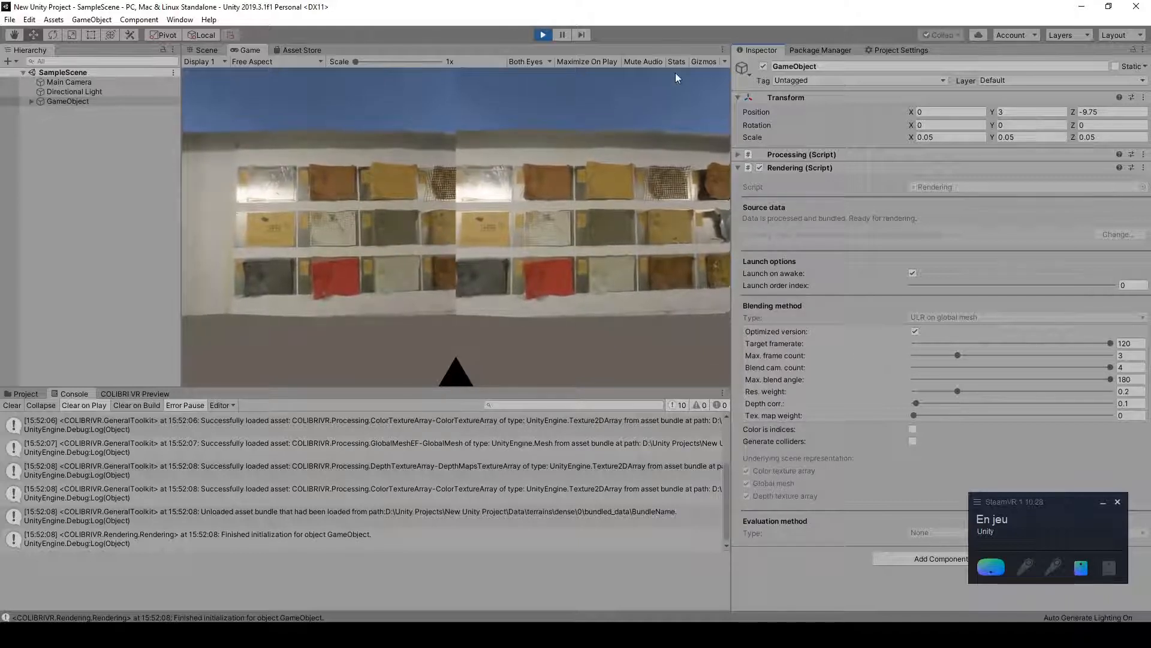
- Show VR stats, switch Optimized version off to see the FPS drop, then back on
{"action": "left_click", "coordinate": [675, 62]}
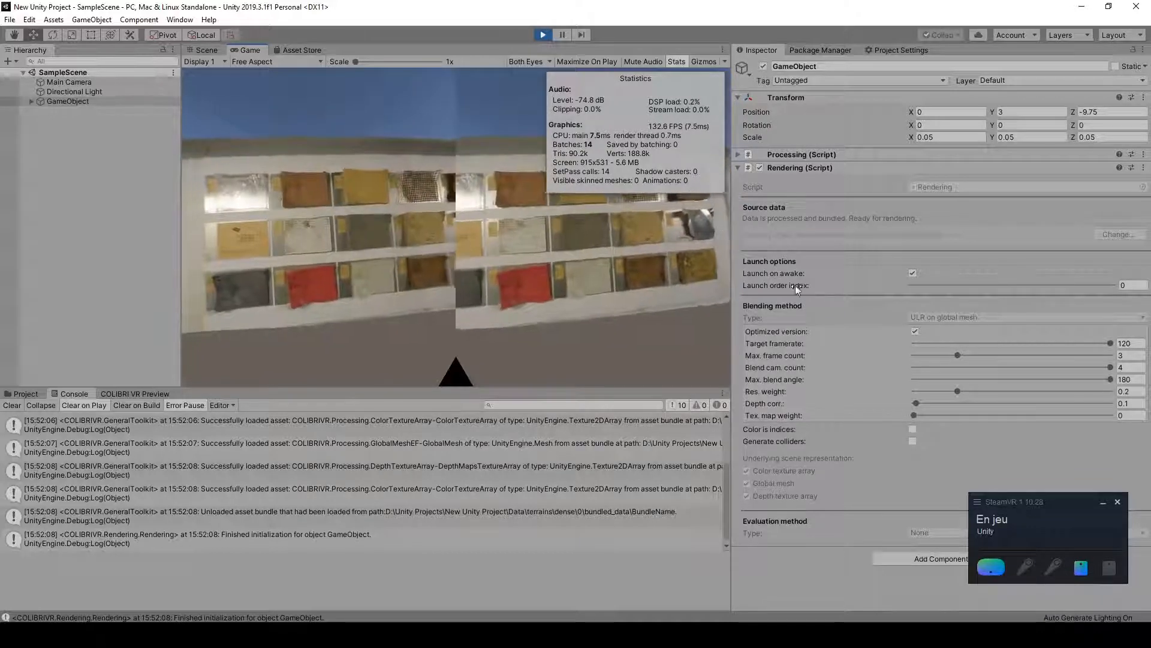
{"action": "left_click", "coordinate": [914, 331]}
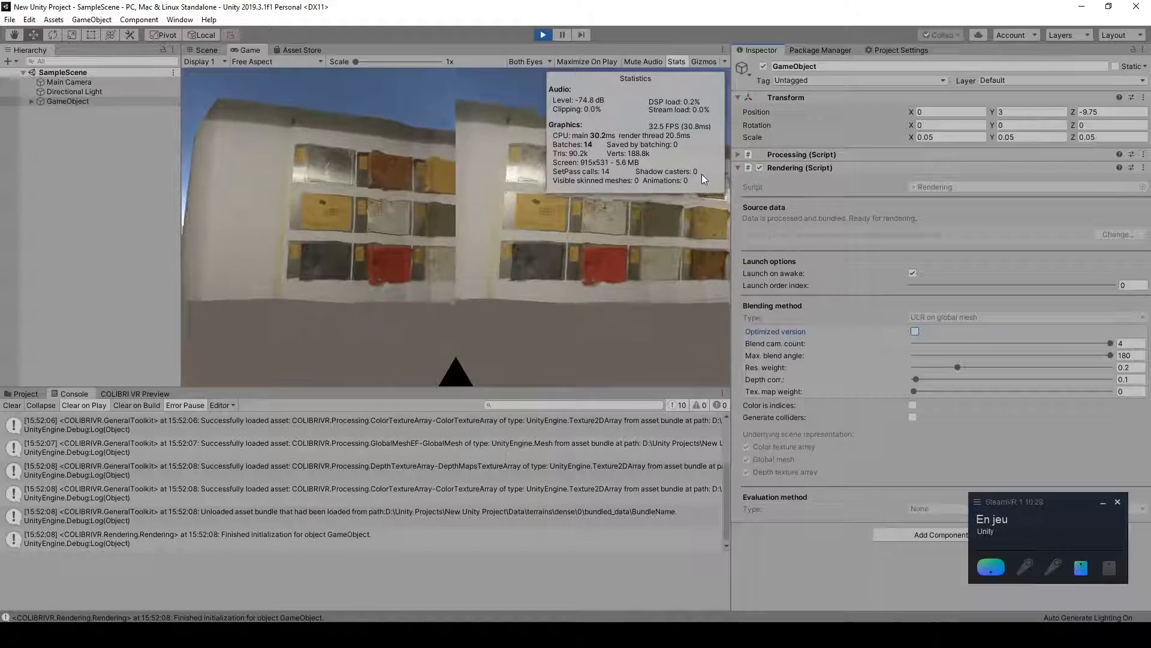
{"action": "left_click", "coordinate": [914, 331]}
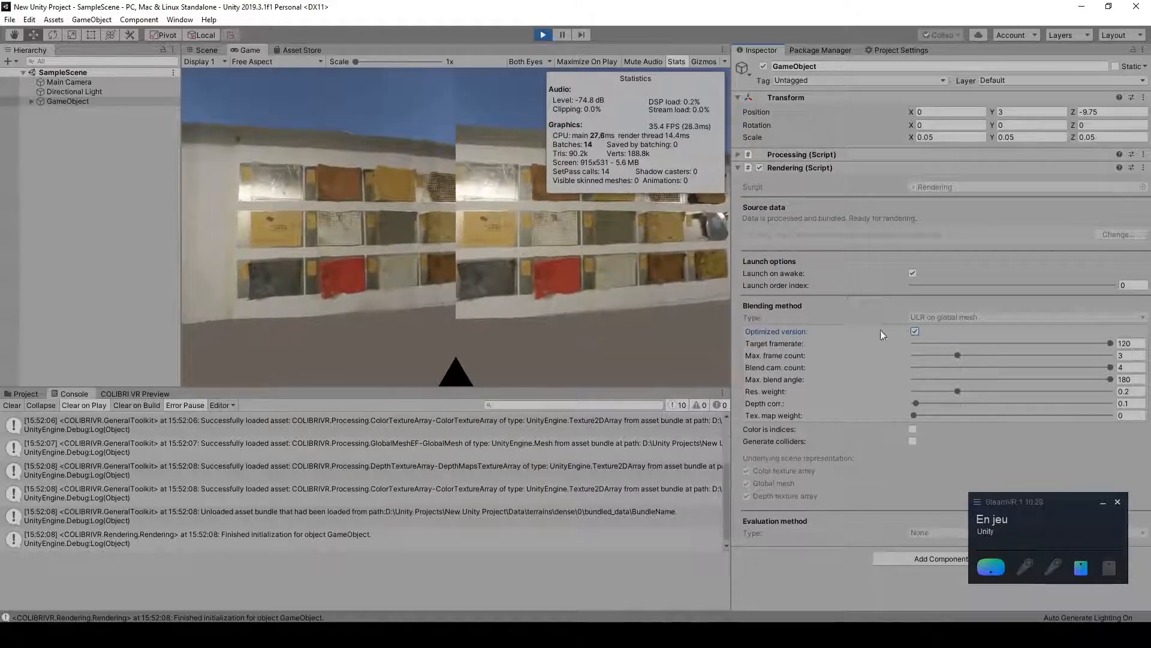